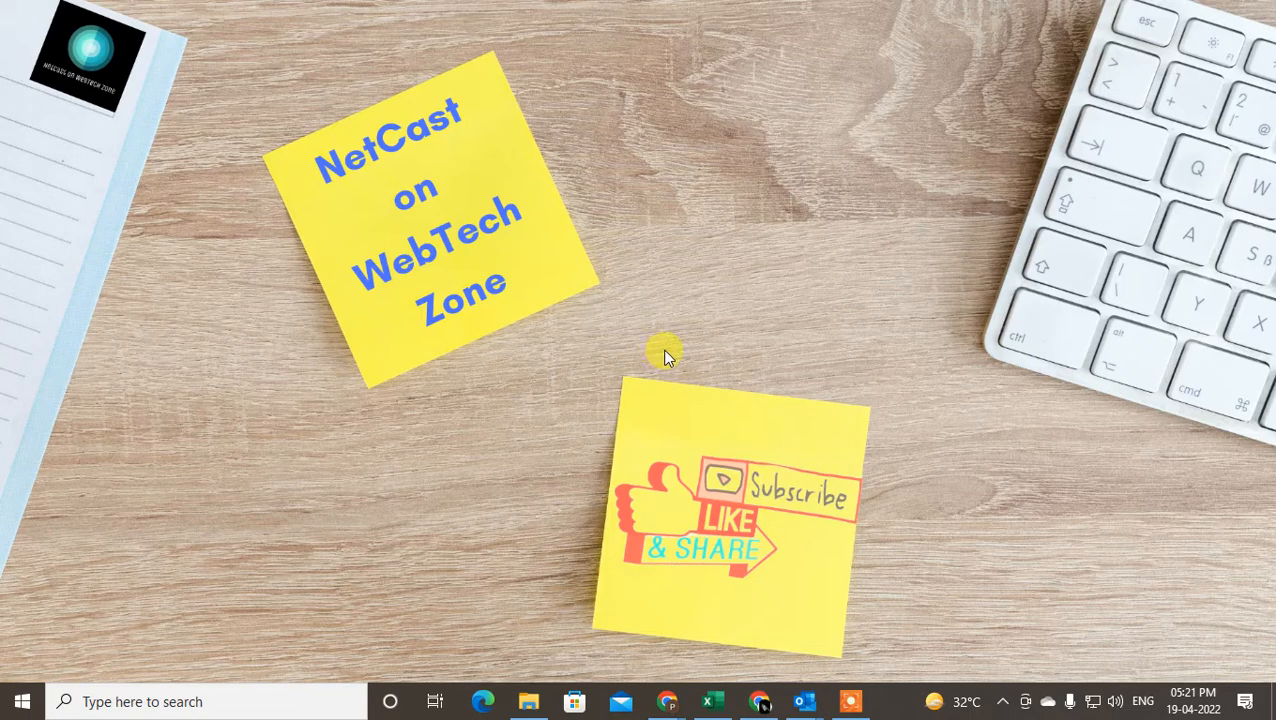
pyautogui.moveTo(712, 100)
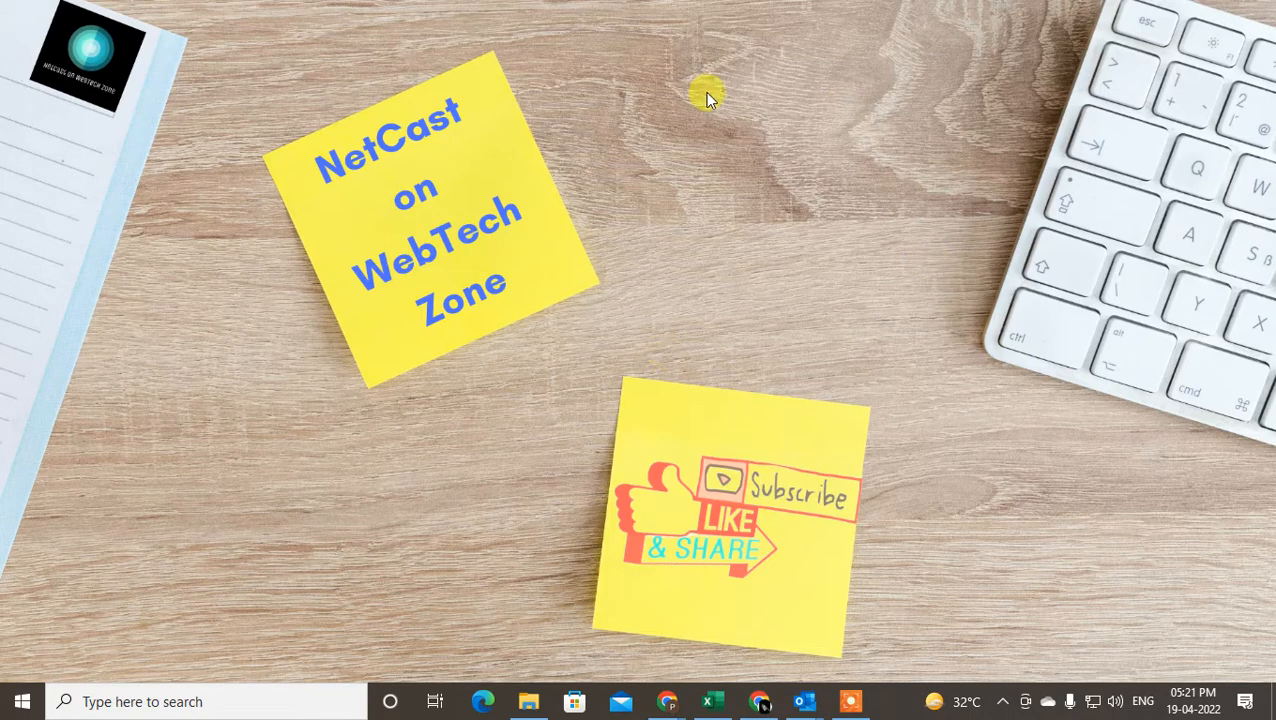
pyautogui.moveTo(688, 98)
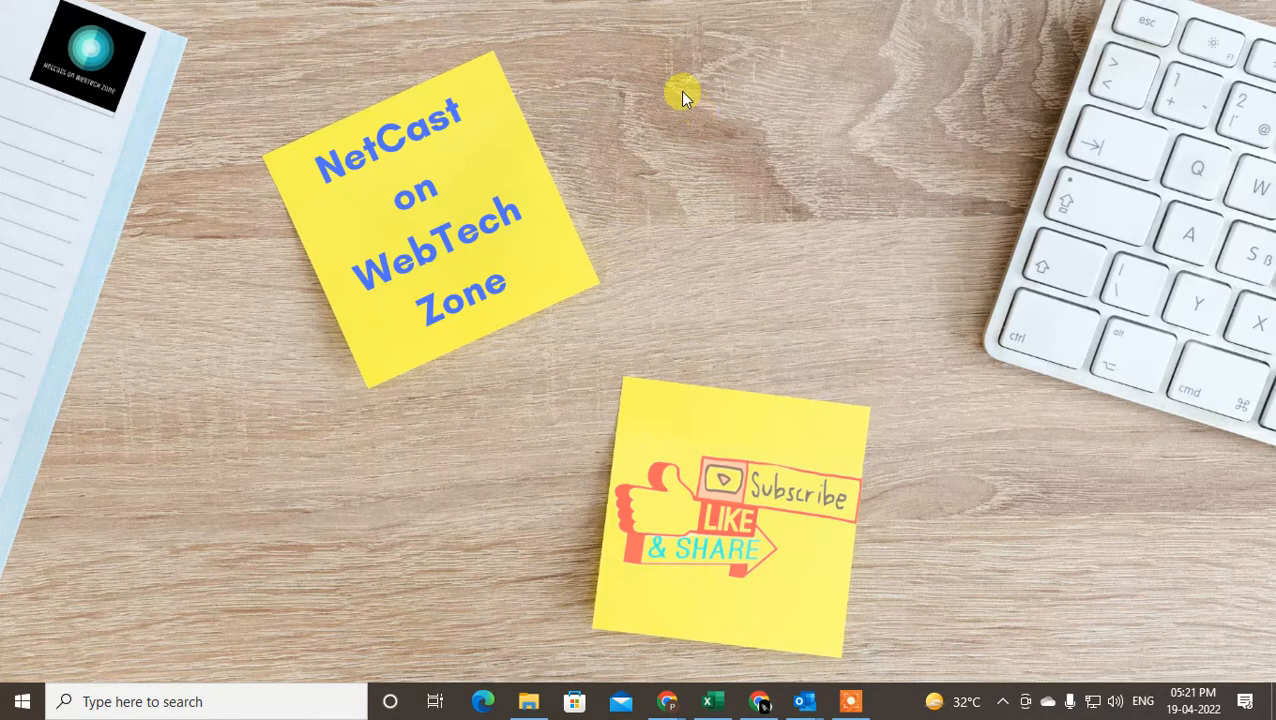
# Refresh the desktop from its right-click context menu
pyautogui.rightClick(680, 96)
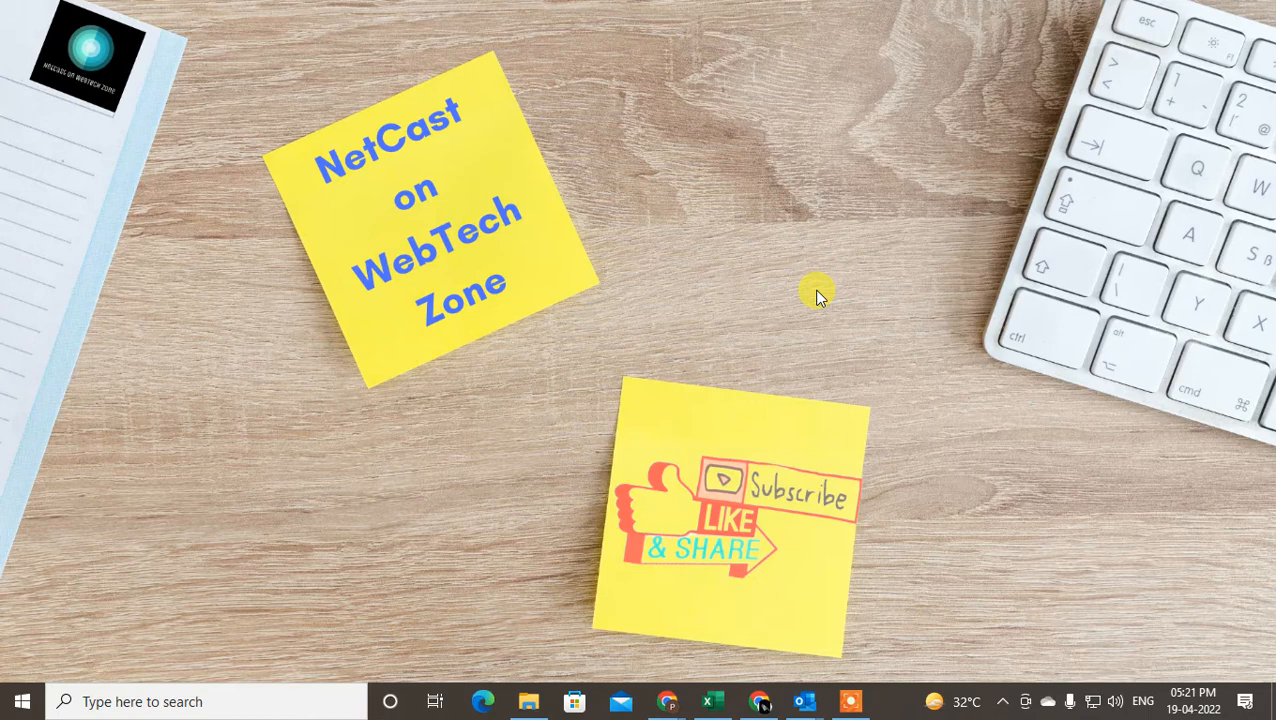
pyautogui.rightClick(816, 296)
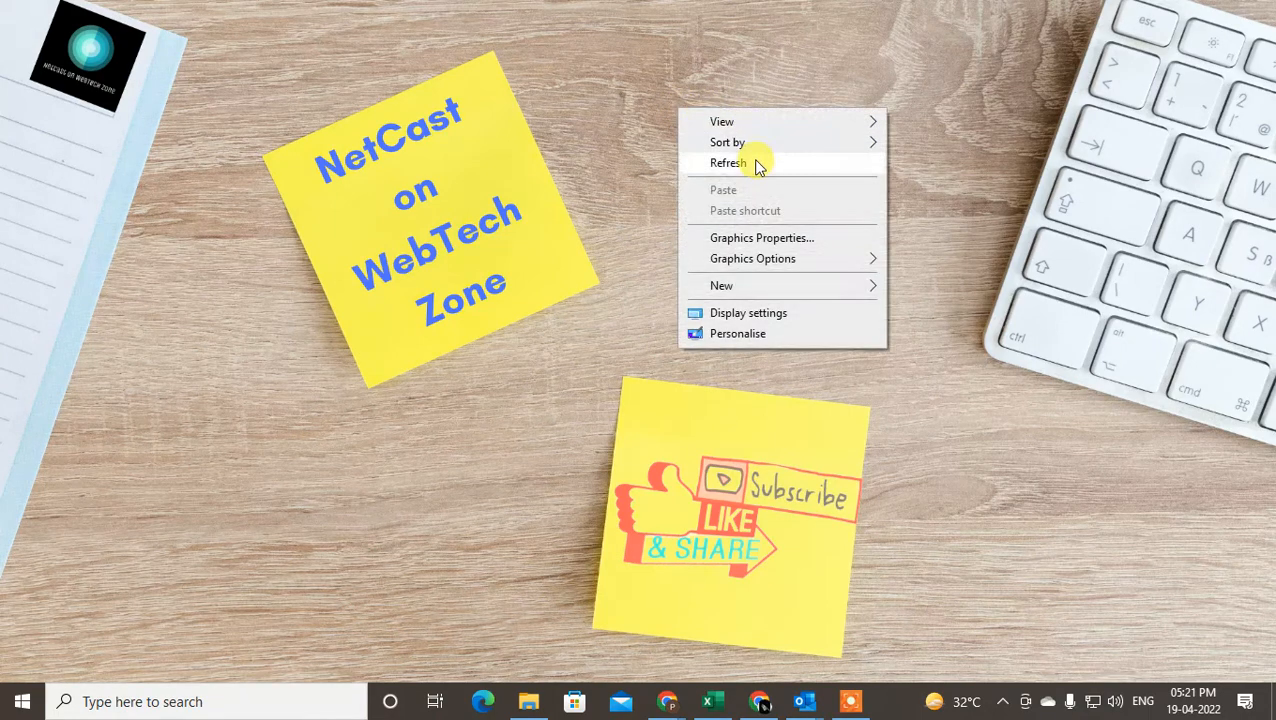
pyautogui.click(724, 164)
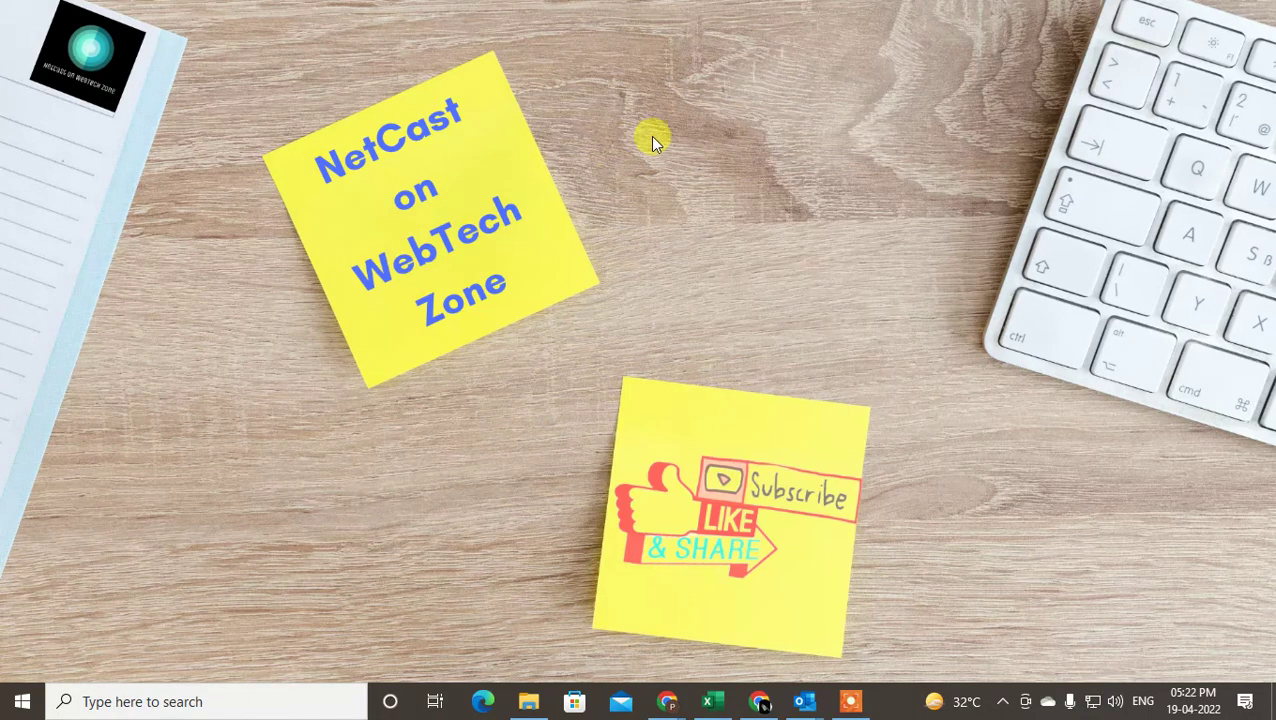
pyautogui.moveTo(744, 196)
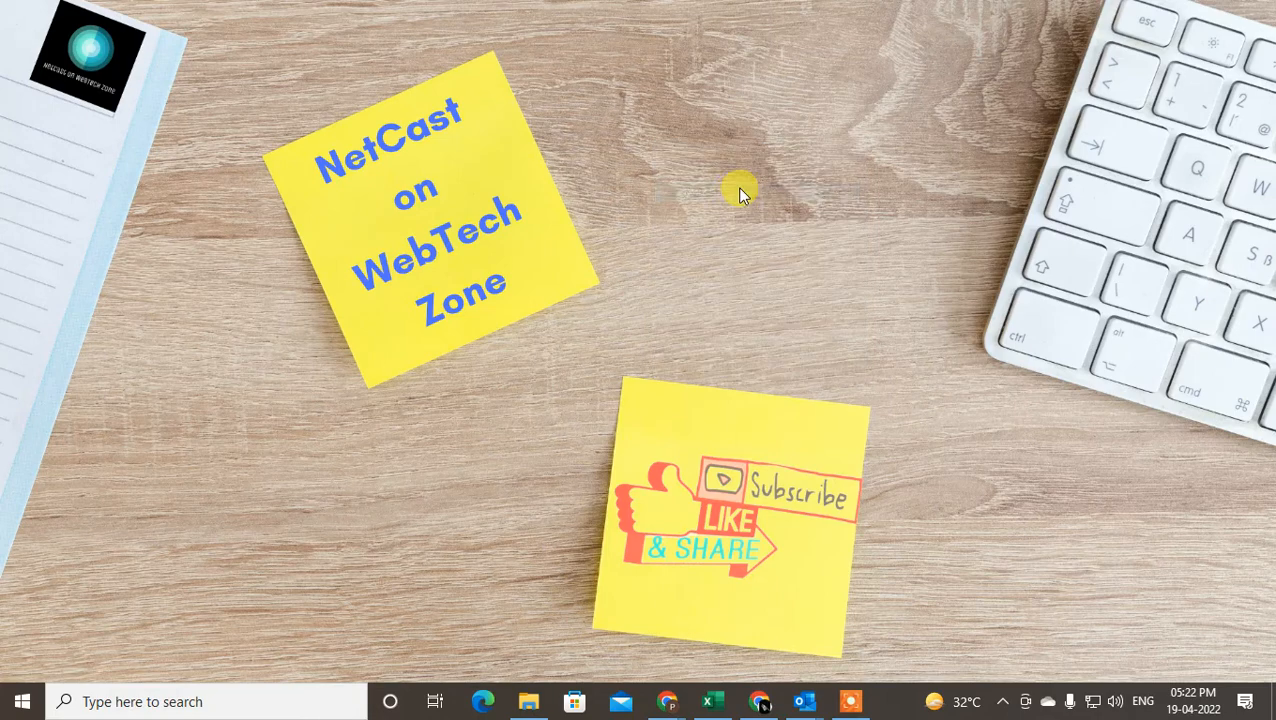
pyautogui.moveTo(968, 636)
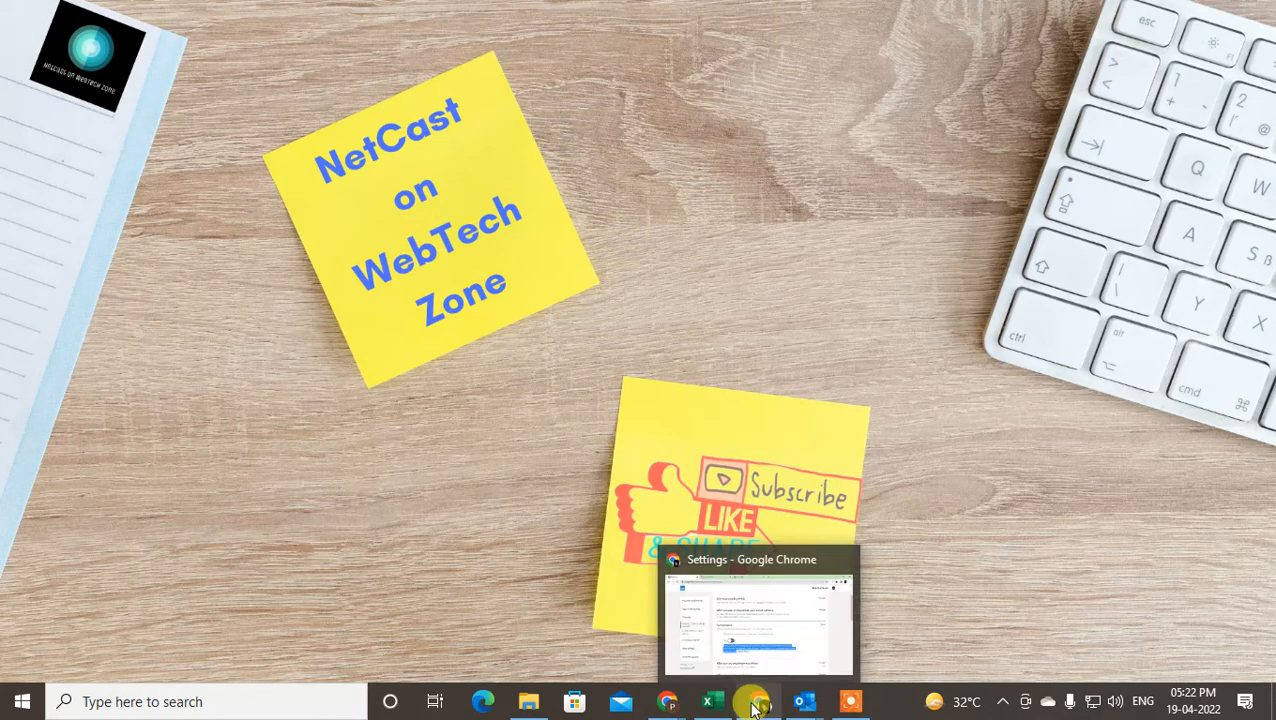
# Switch to the LinkedIn window, load the home feed and show the account menu
pyautogui.click(758, 700)
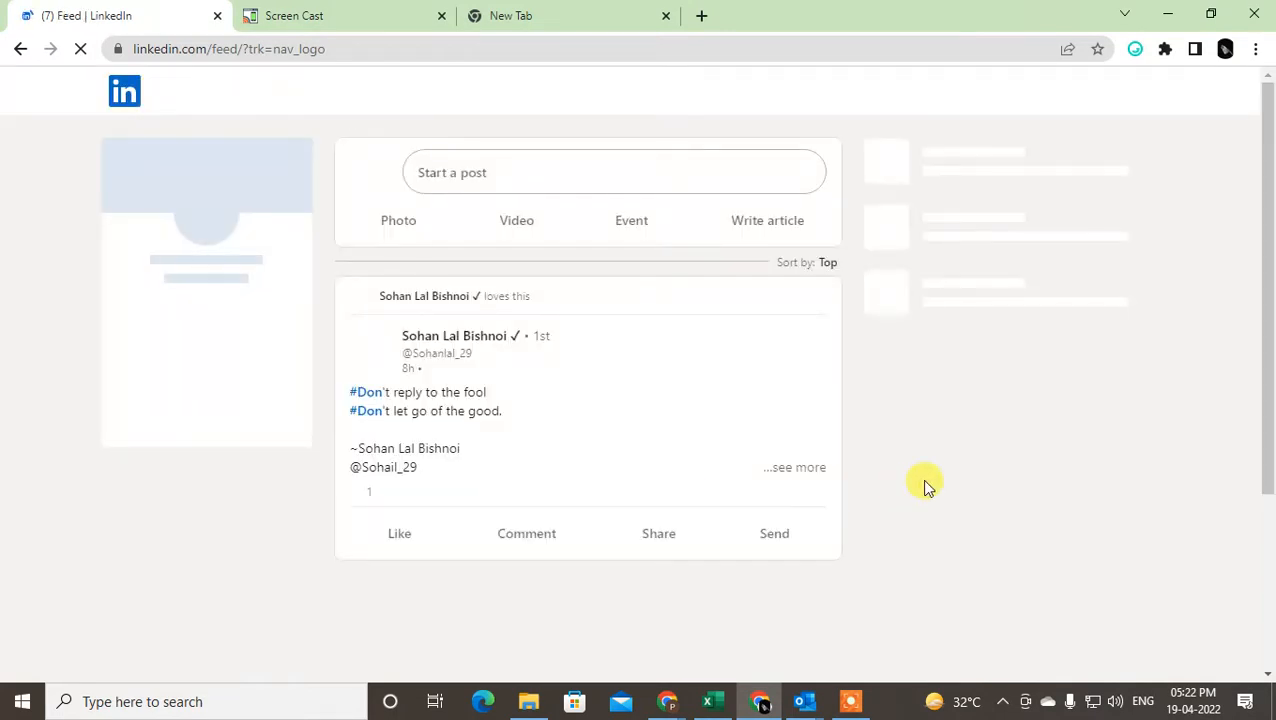
pyautogui.moveTo(16, 196)
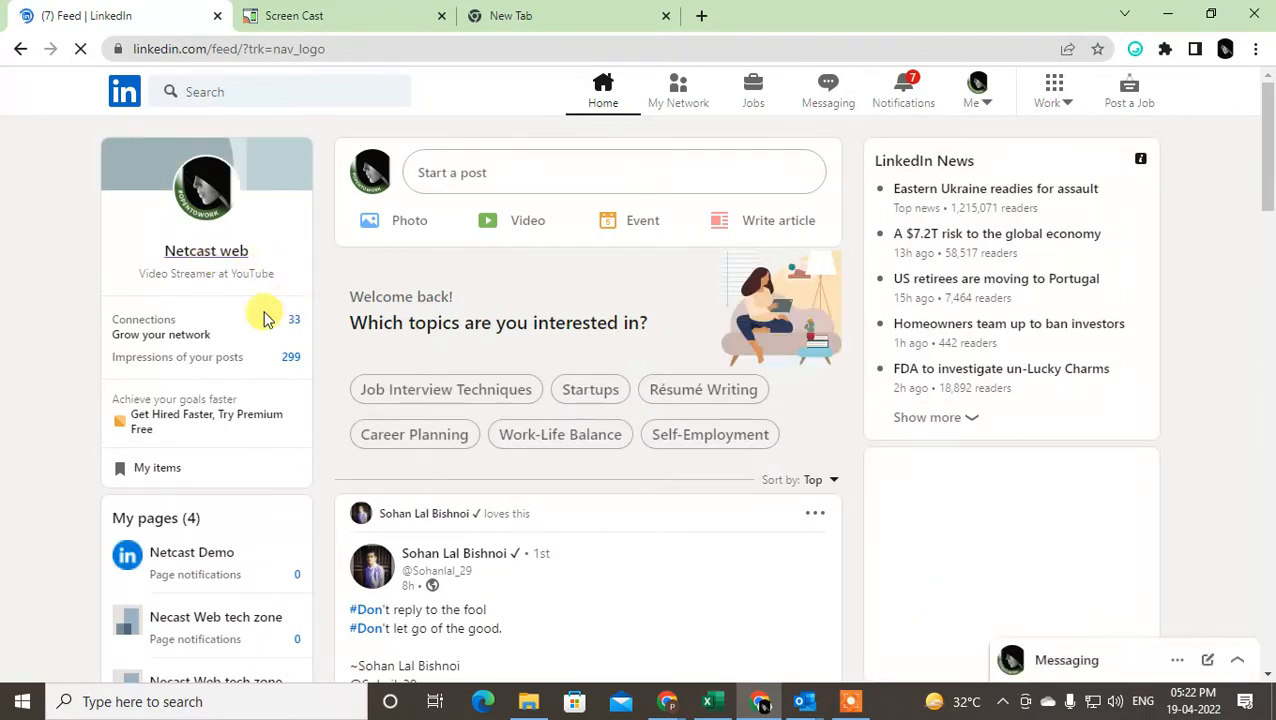
pyautogui.click(204, 252)
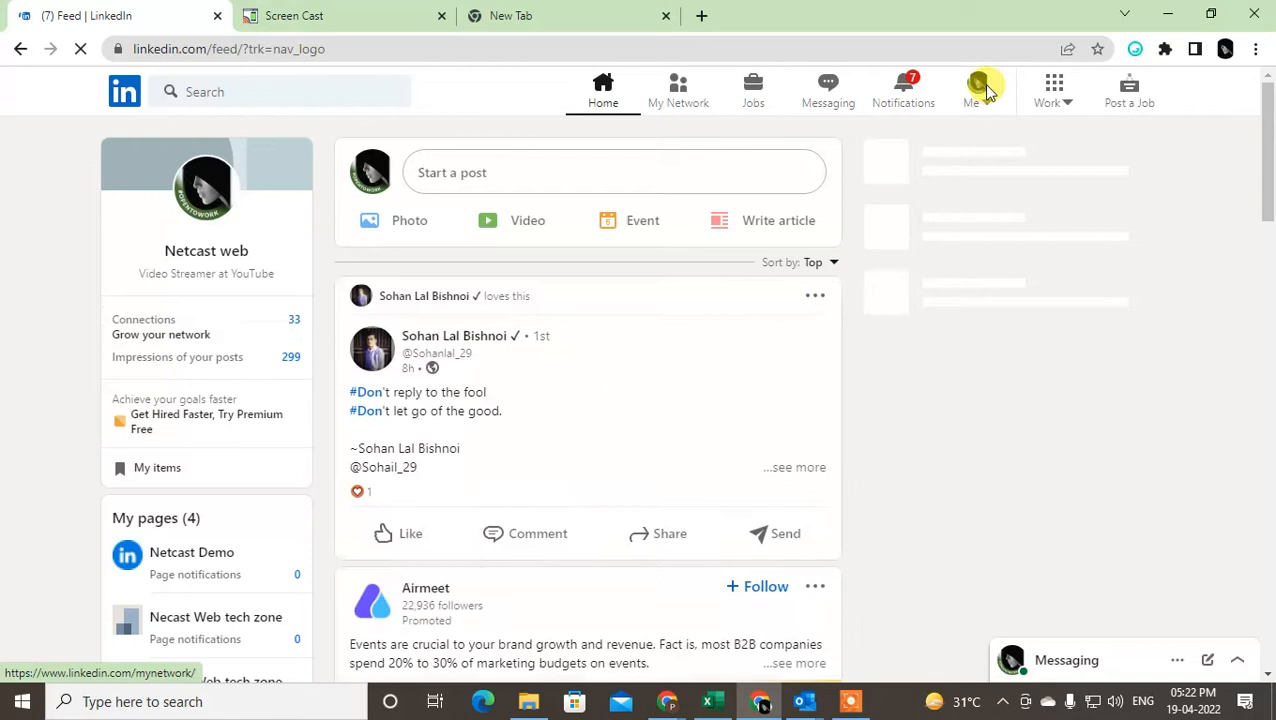
pyautogui.click(972, 84)
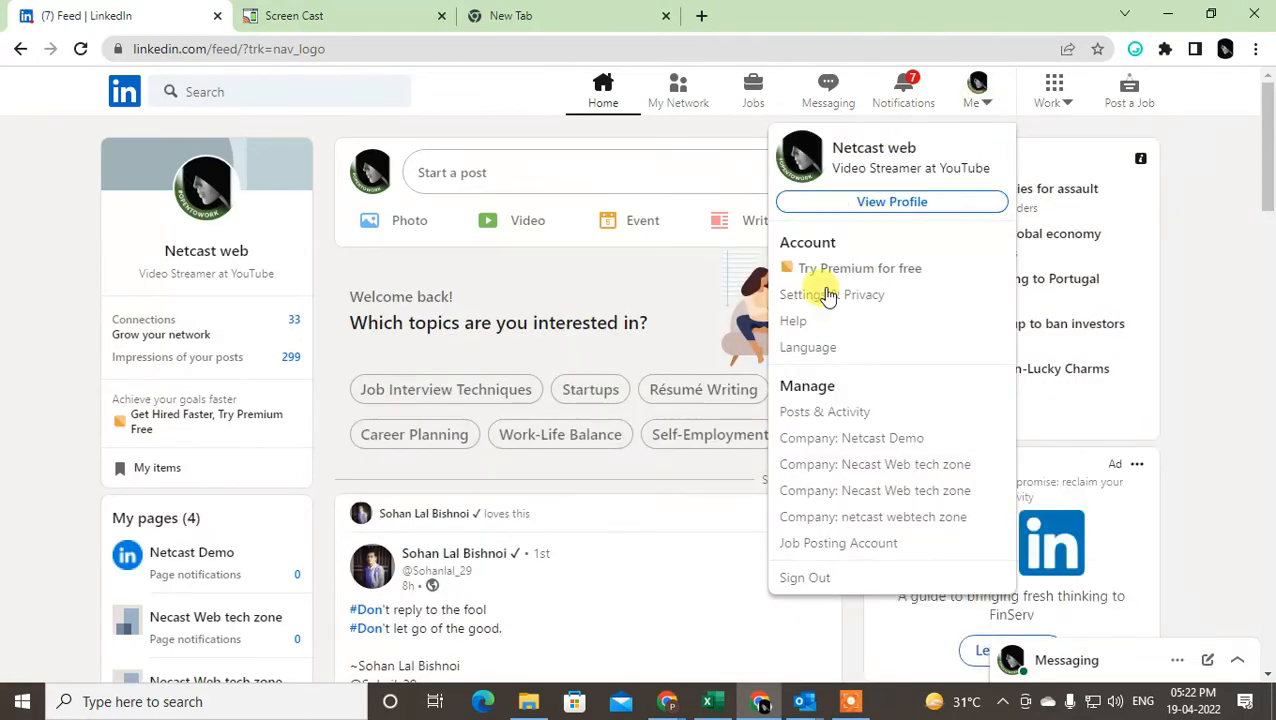
pyautogui.moveTo(850, 300)
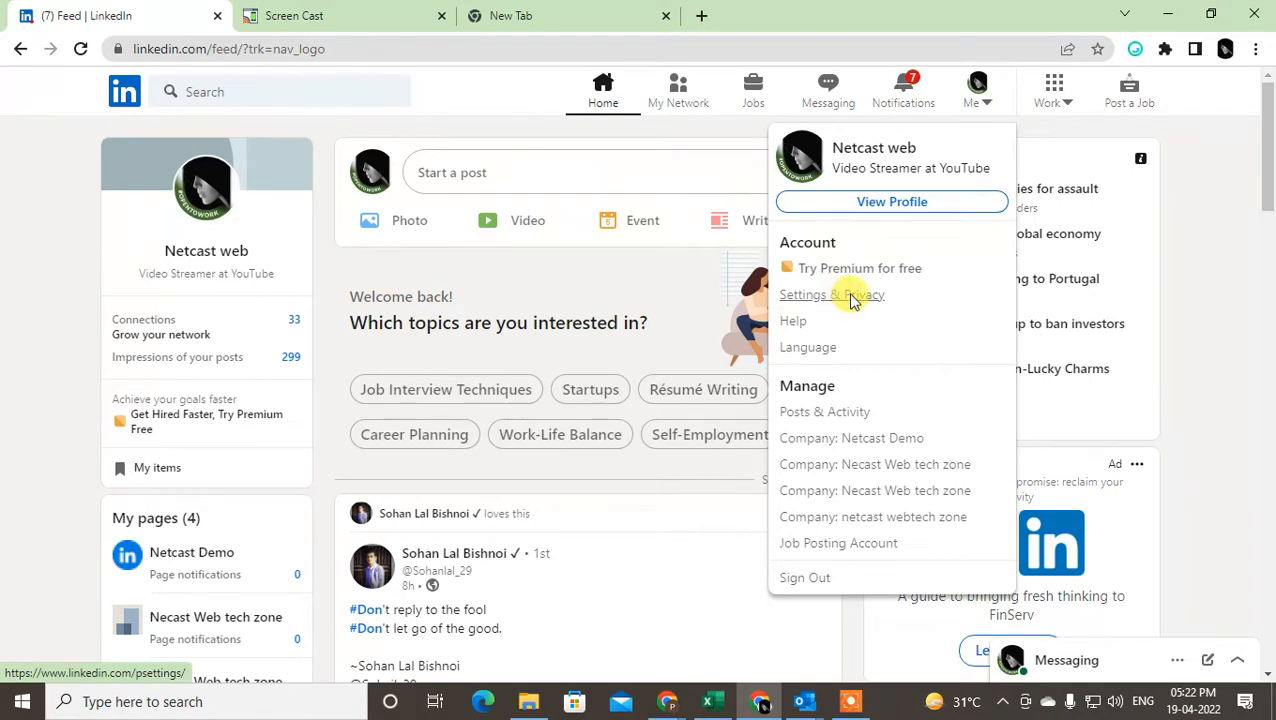
# Go to Settings & Privacy, review Account preferences and select the Visibility section
pyautogui.click(824, 294)
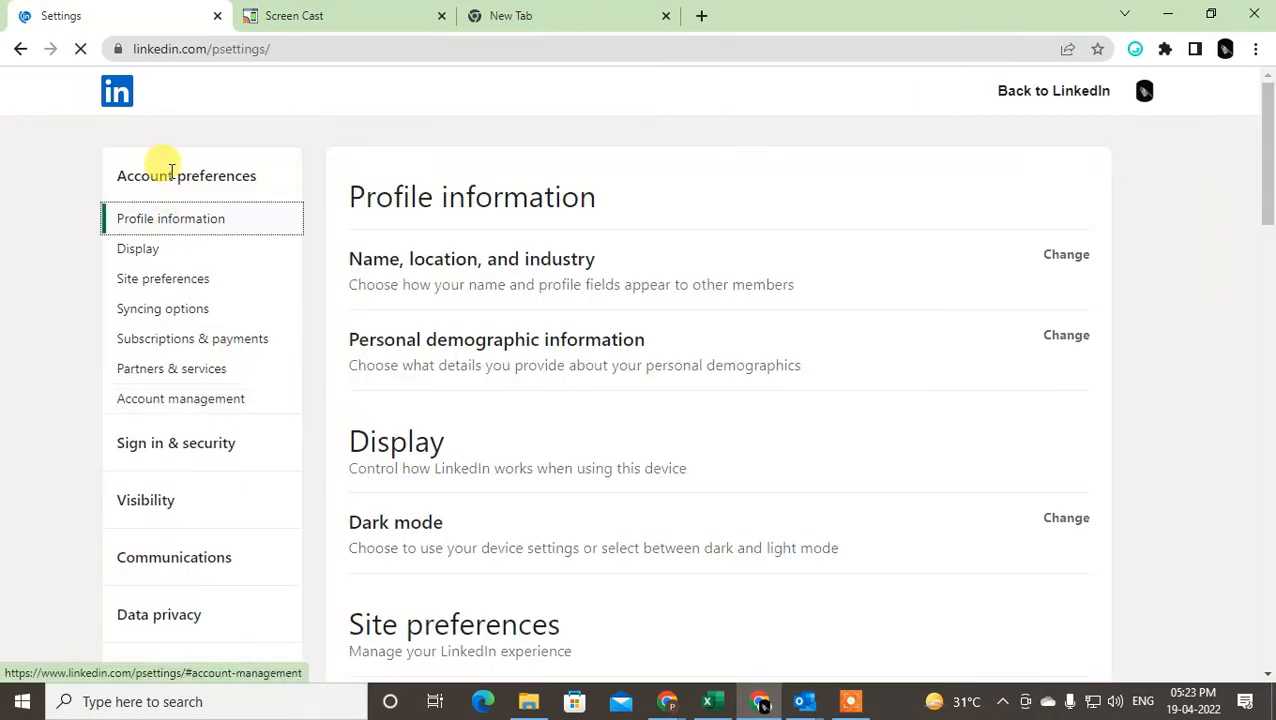
pyautogui.moveTo(256, 480)
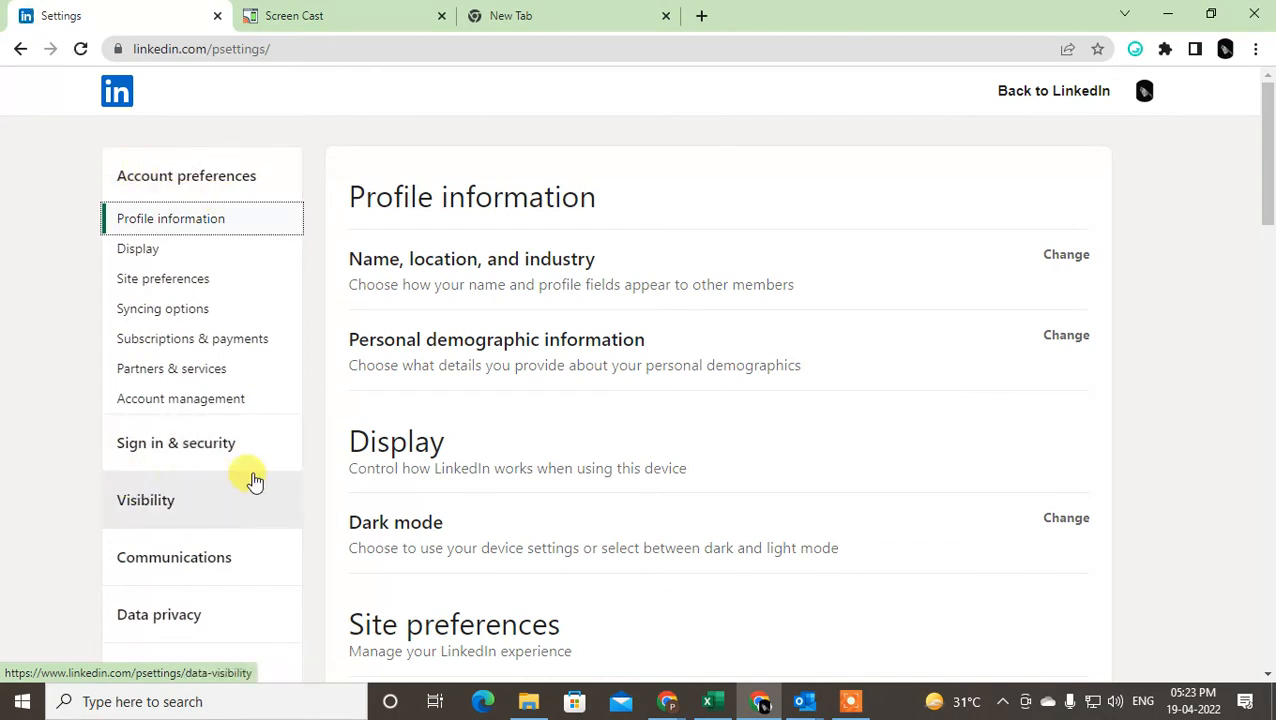
pyautogui.scroll(-3)
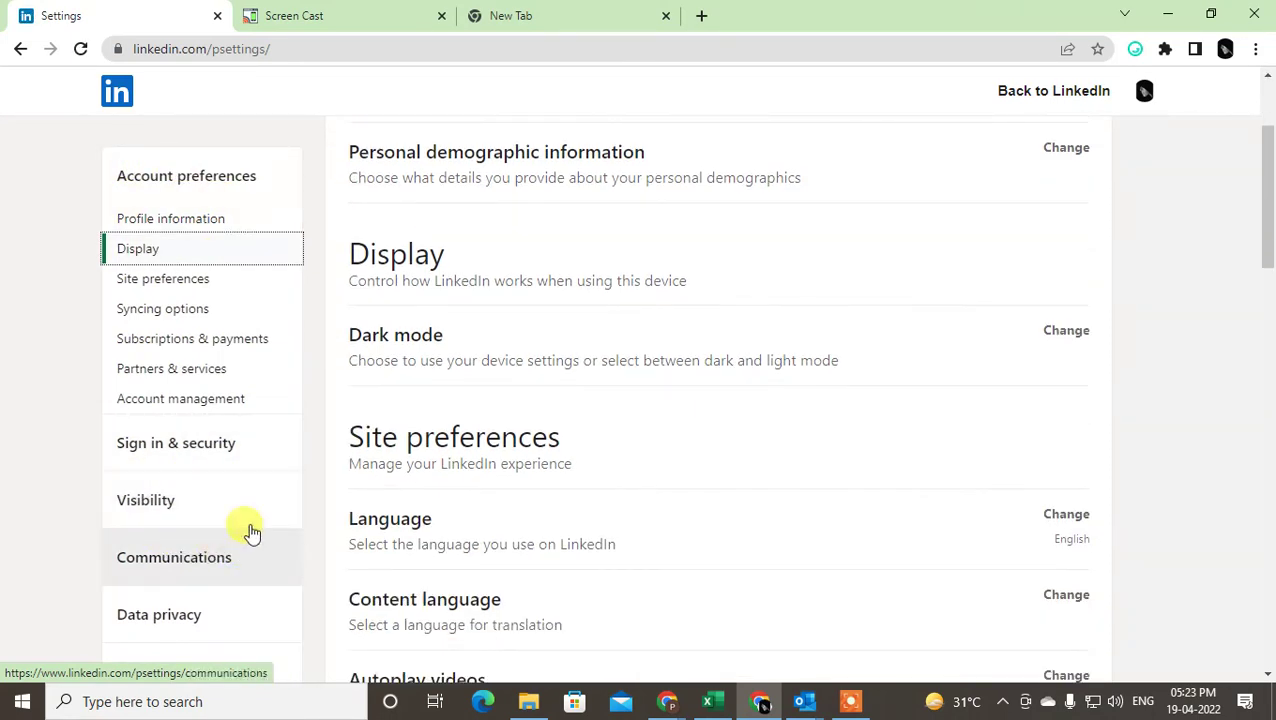
pyautogui.scroll(-3)
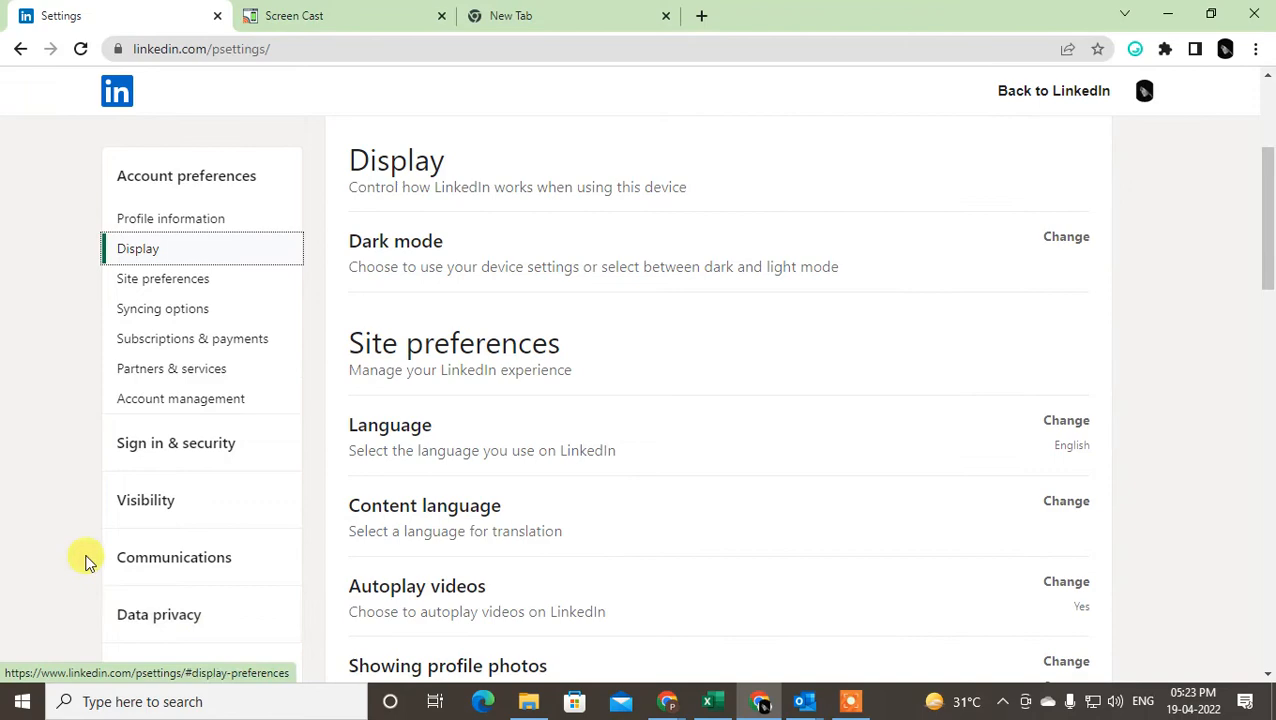
pyautogui.click(146, 500)
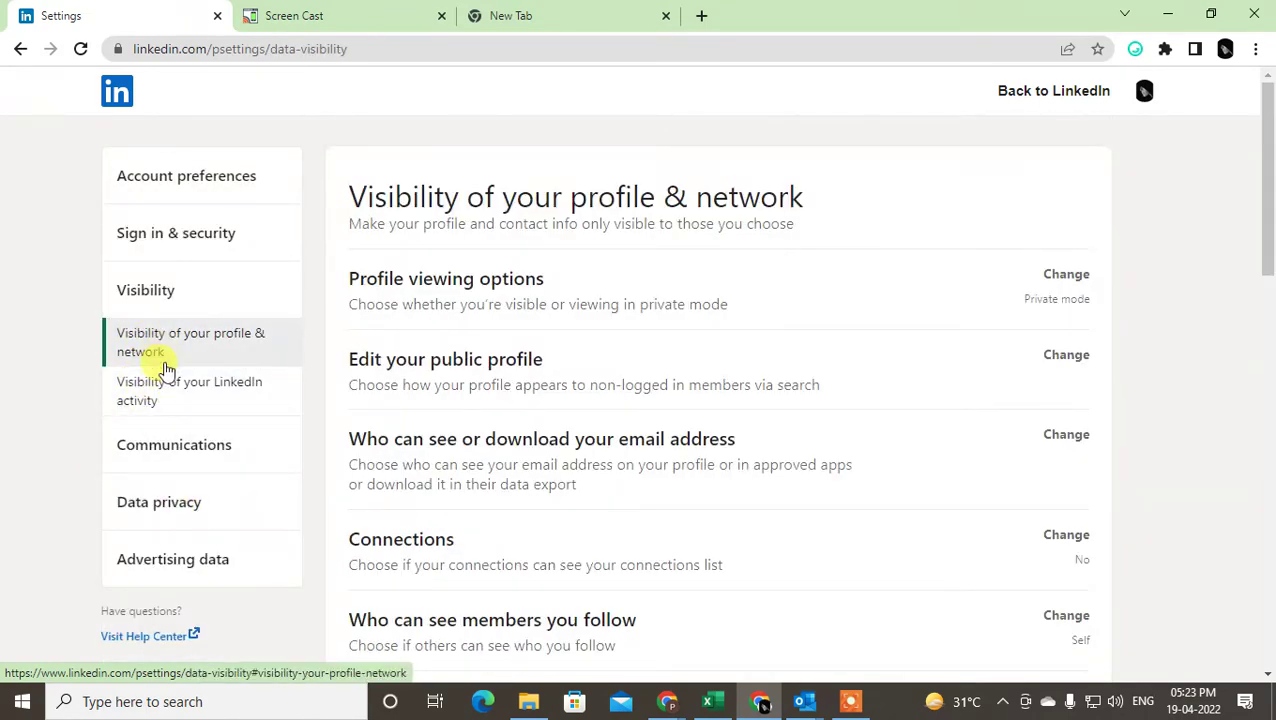
pyautogui.moveTo(204, 396)
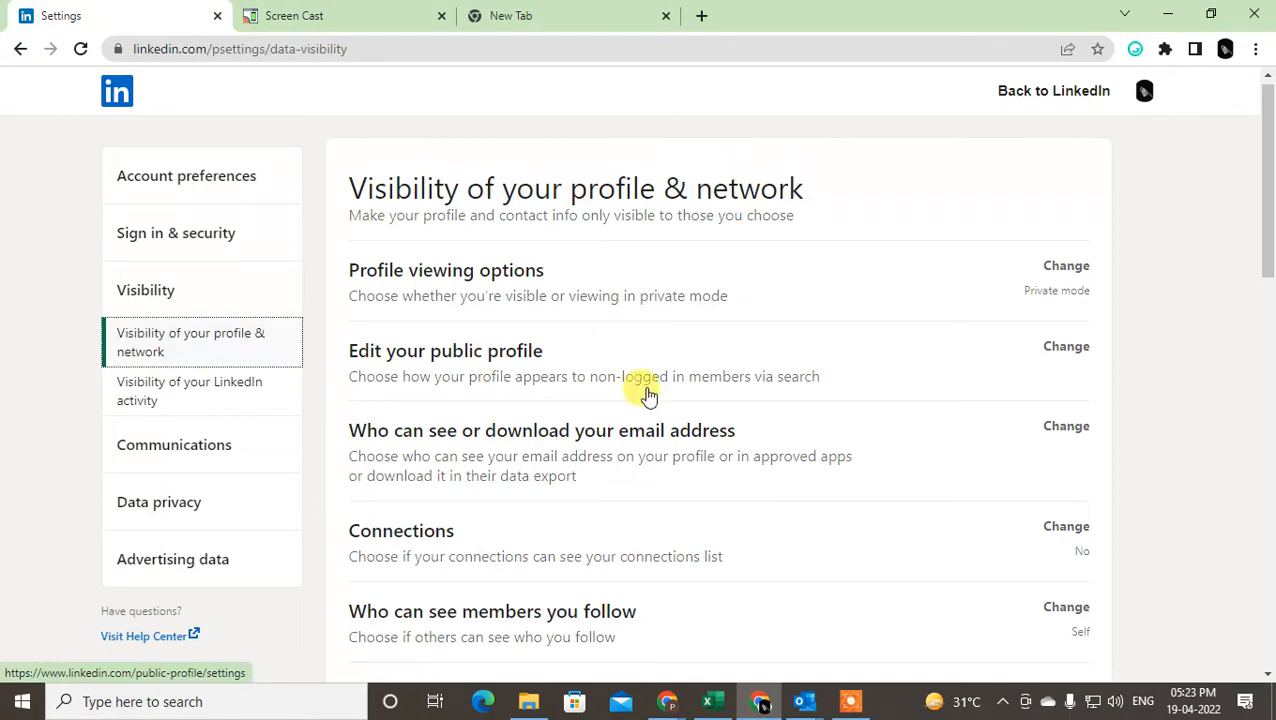
# Scroll the Visibility settings down to the Connections row
pyautogui.scroll(-3)
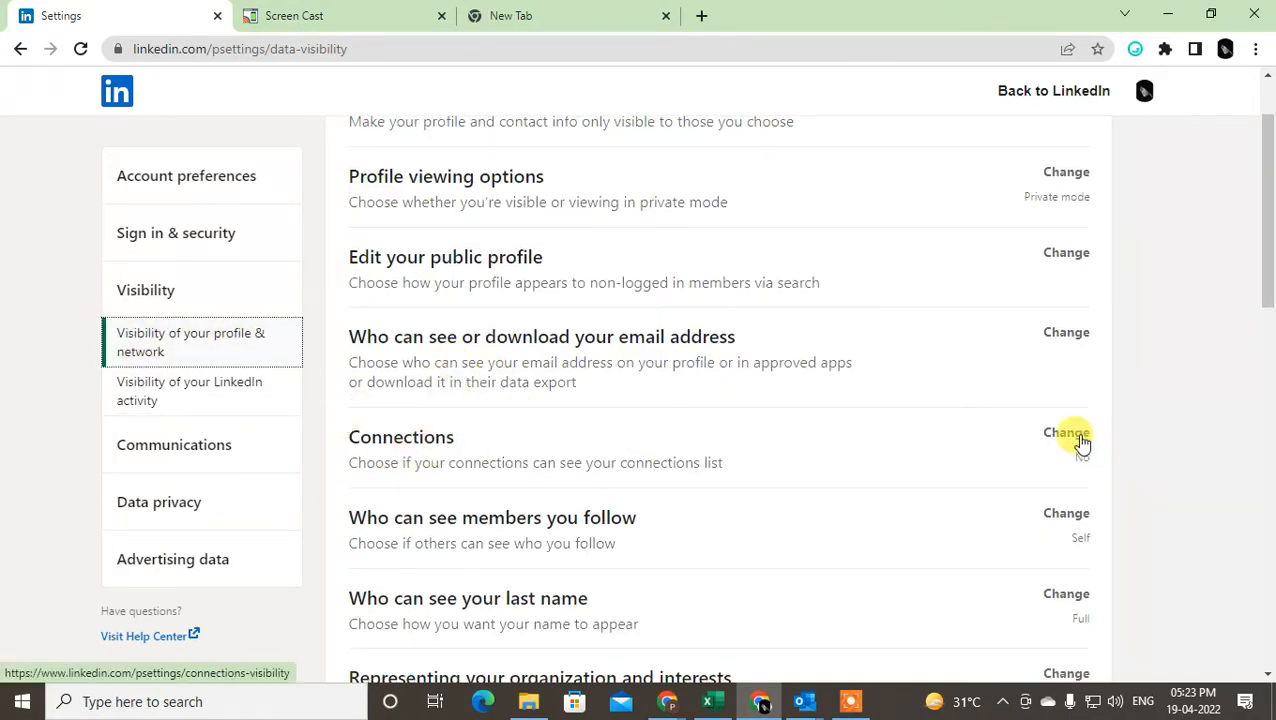
# Expand Connections, toggle the connections list to Yes and back to No
pyautogui.click(1064, 432)
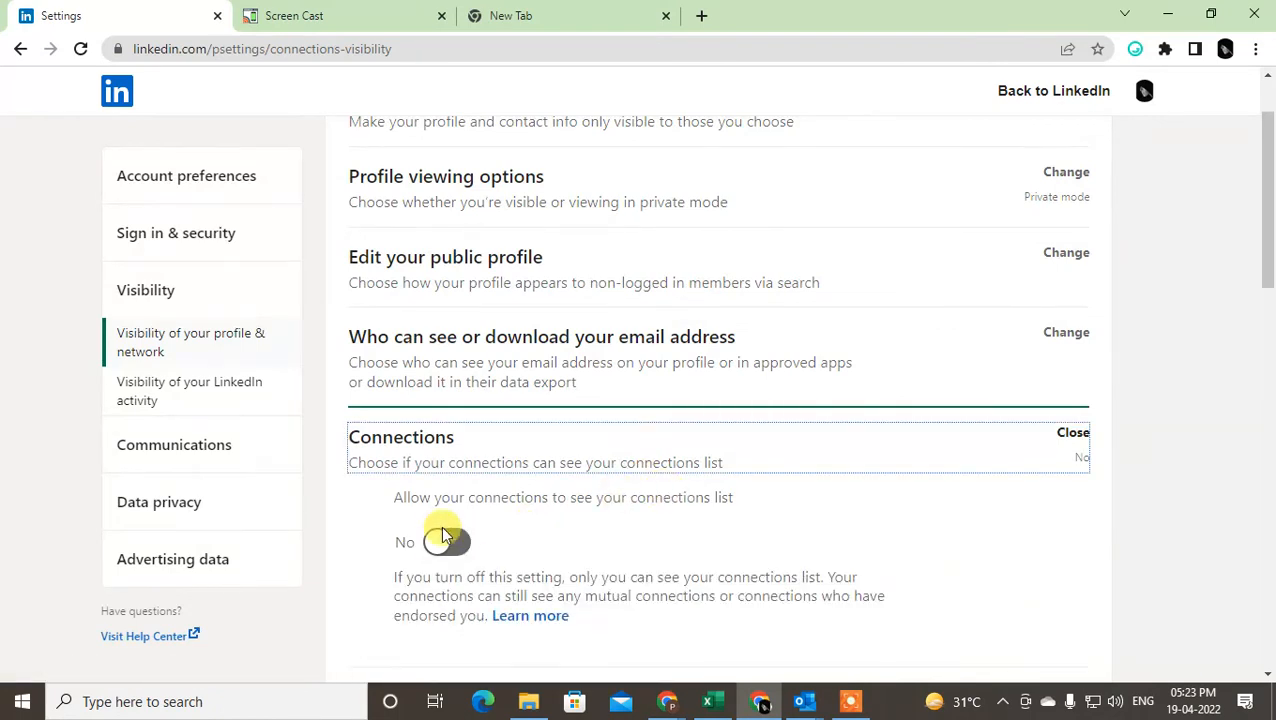
pyautogui.click(444, 542)
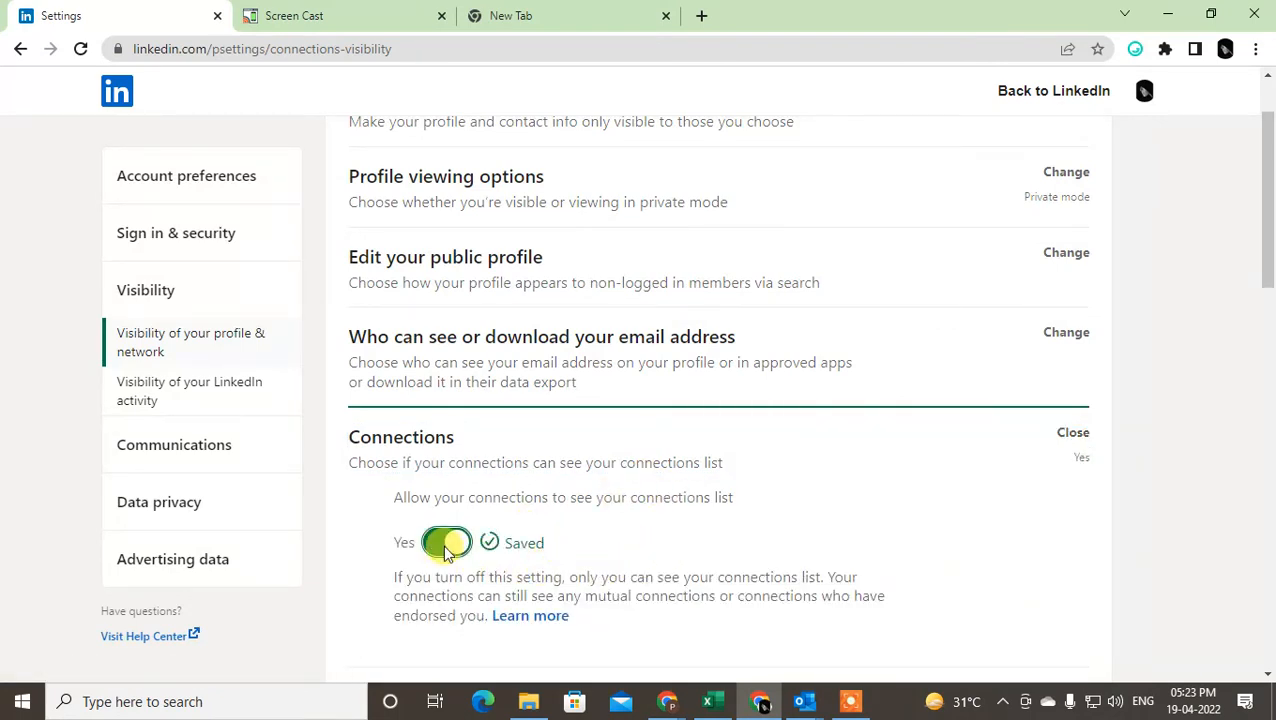
pyautogui.click(446, 542)
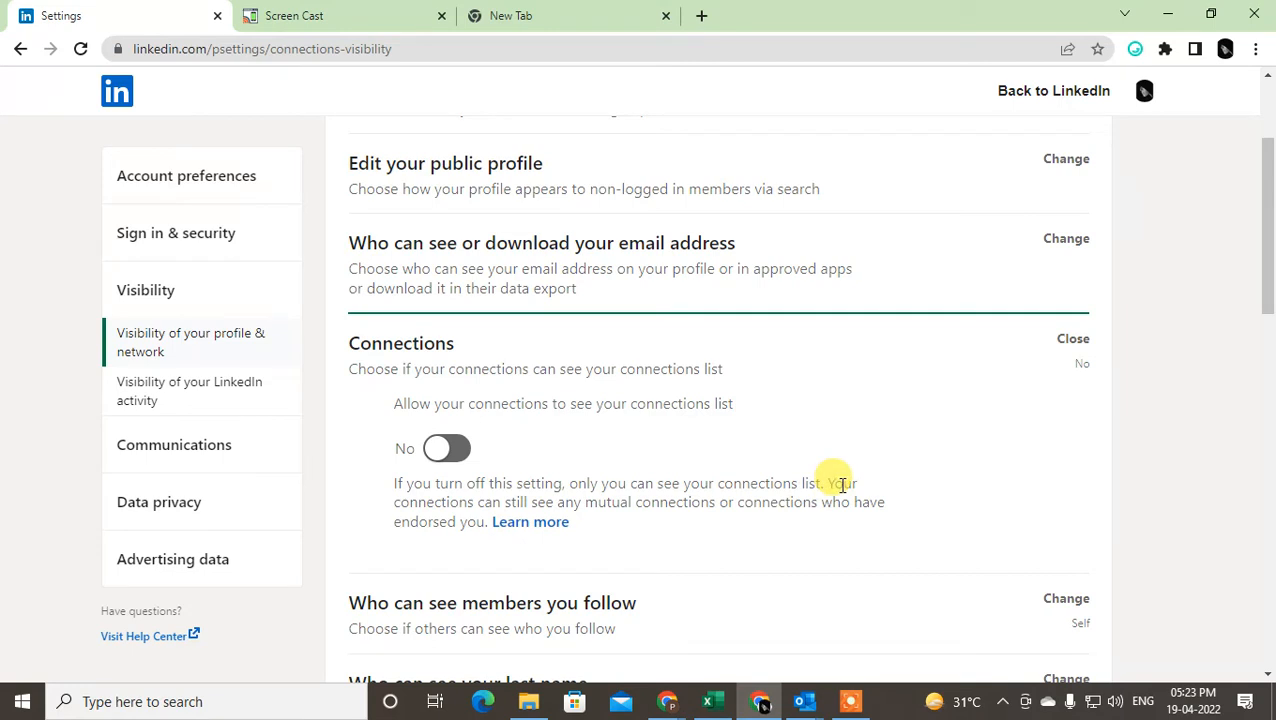
pyautogui.moveTo(560, 504)
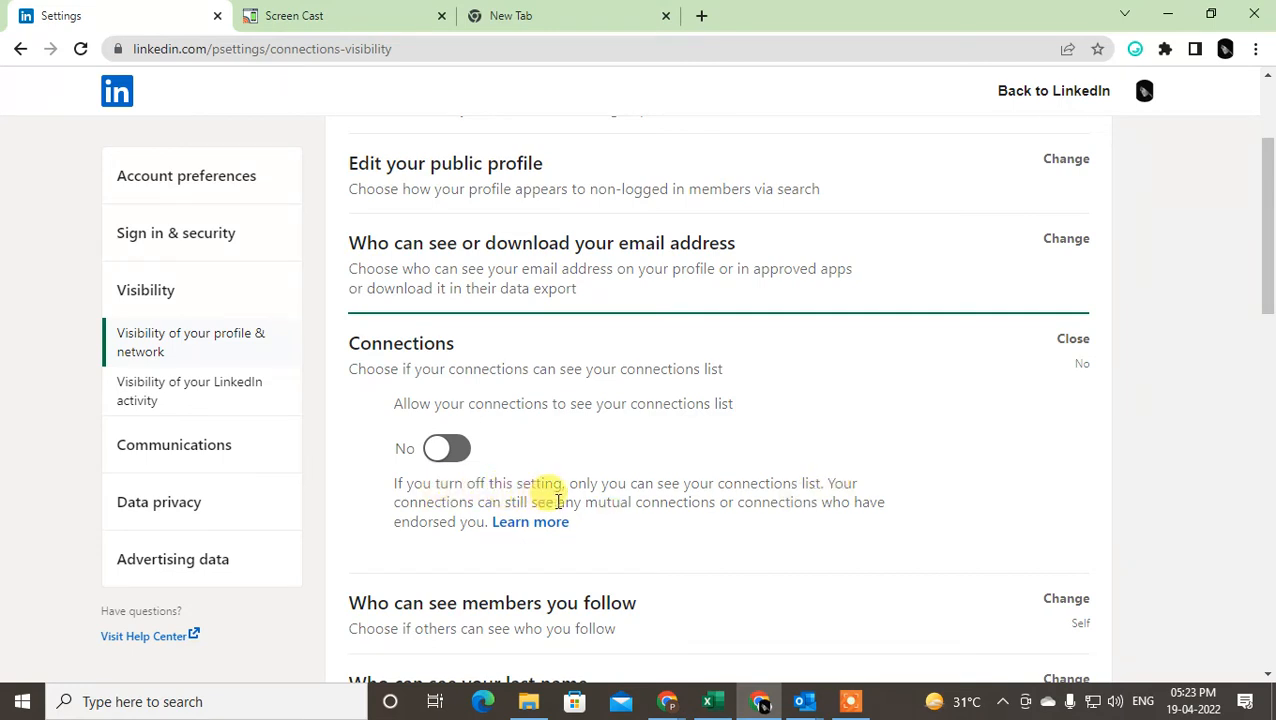
pyautogui.doubleClick(650, 502)
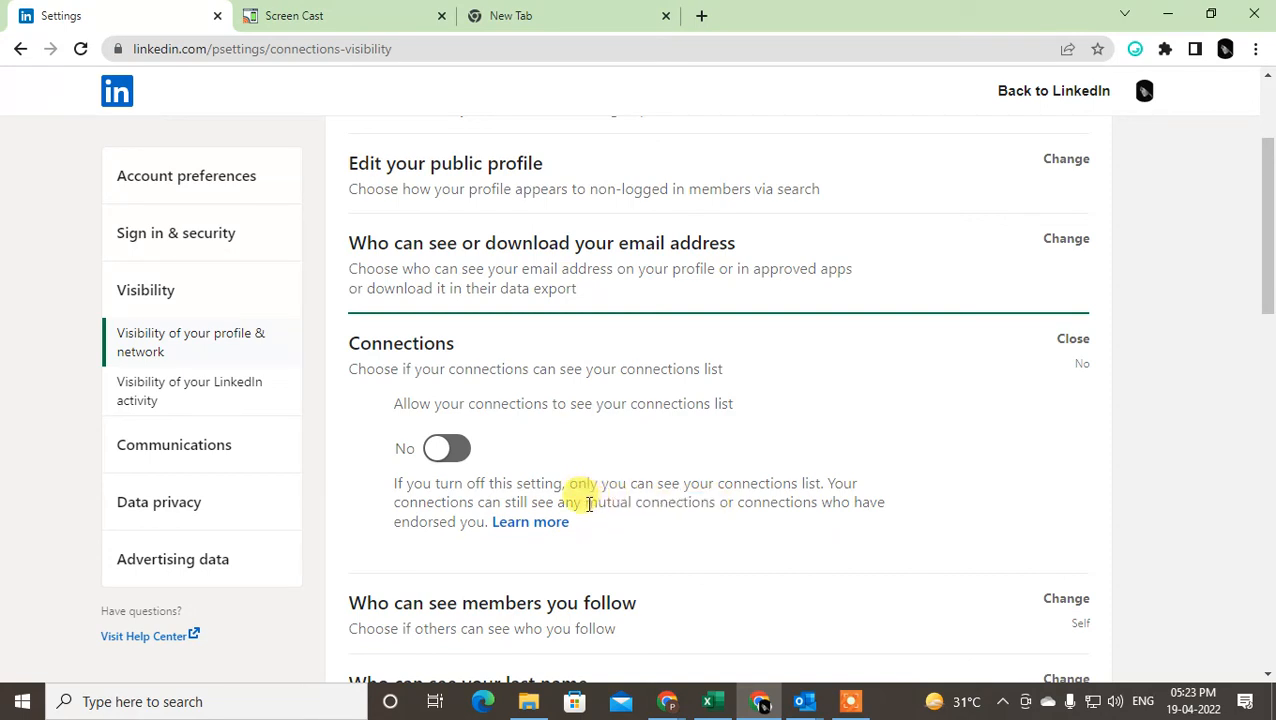
pyautogui.doubleClick(644, 502)
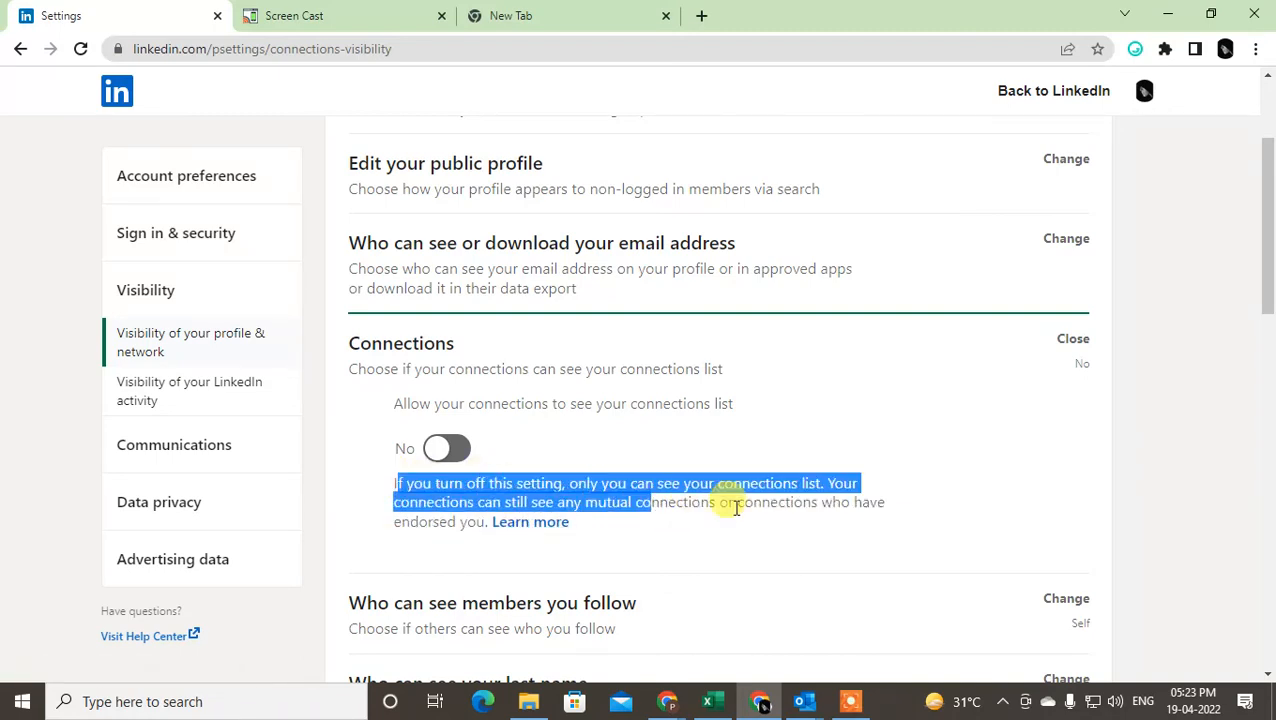
pyautogui.scroll(3)
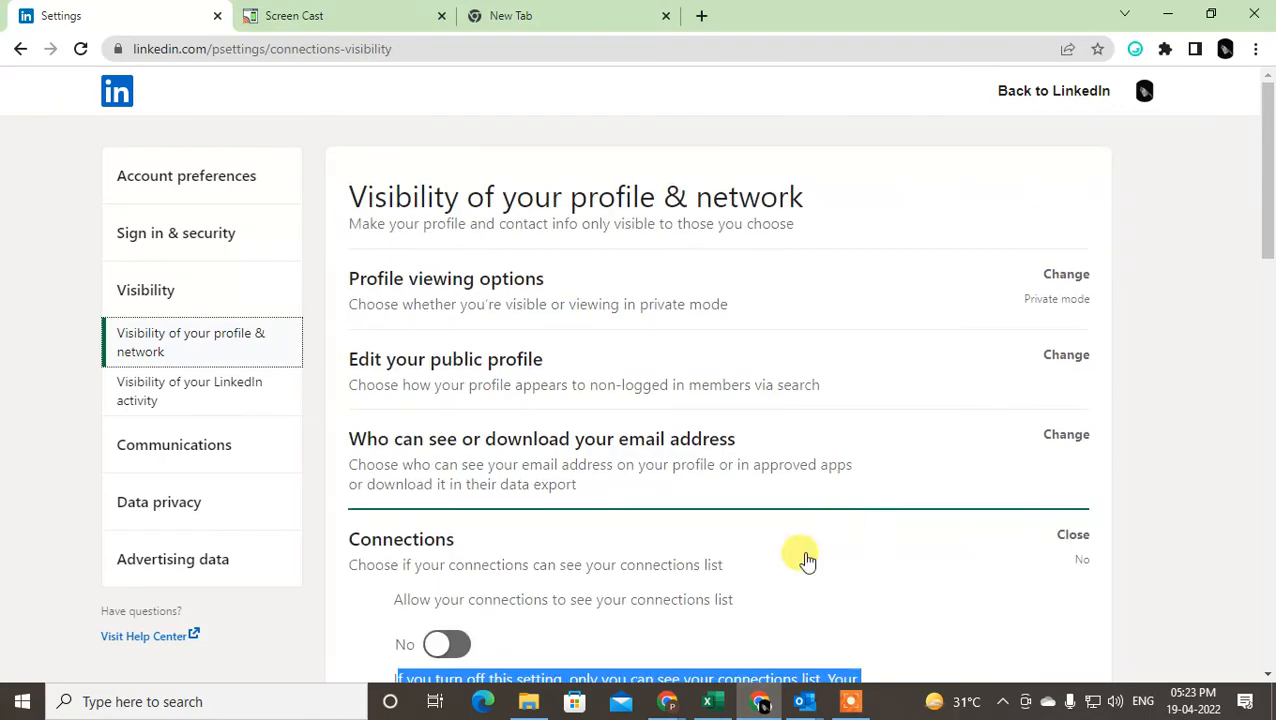
pyautogui.scroll(-3)
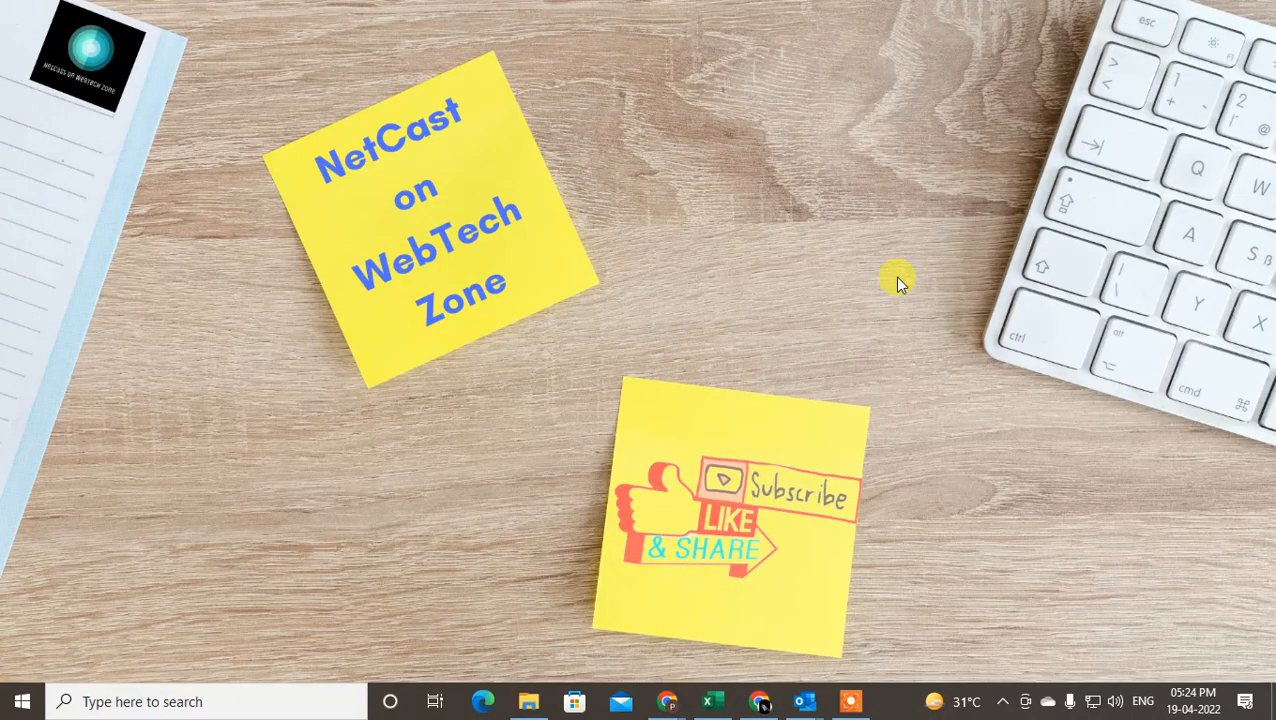
pyautogui.moveTo(710, 180)
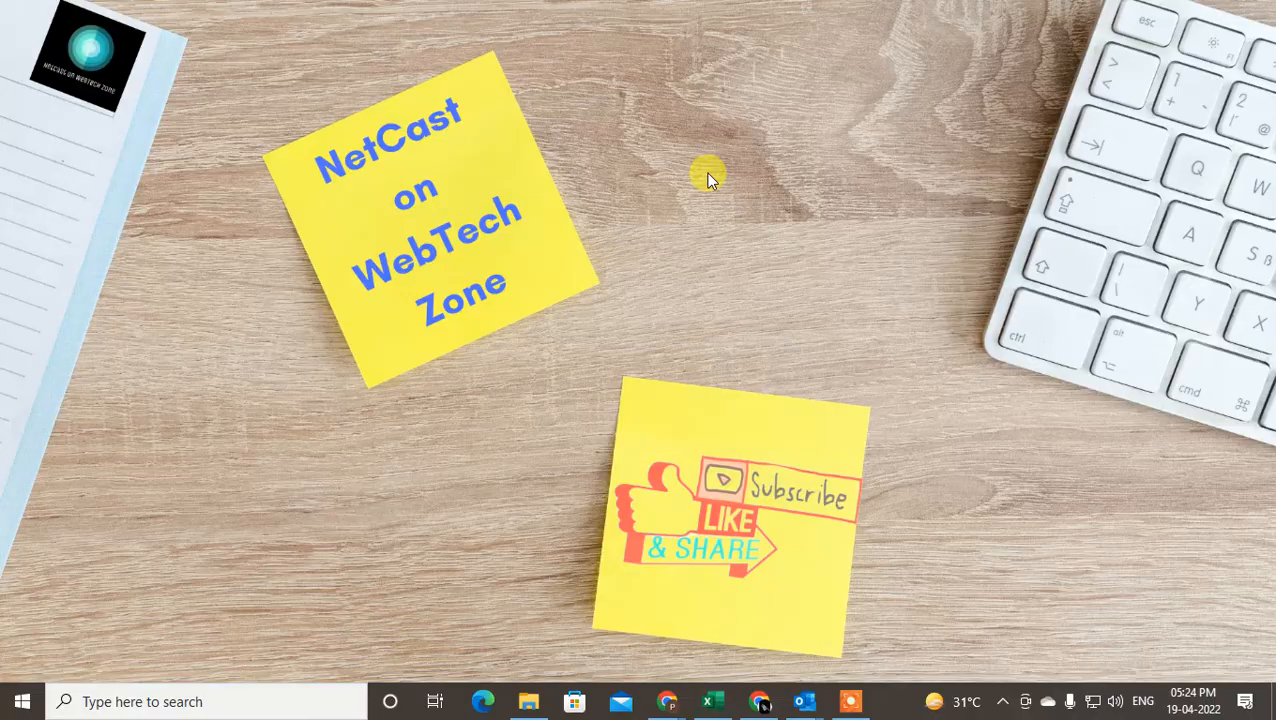